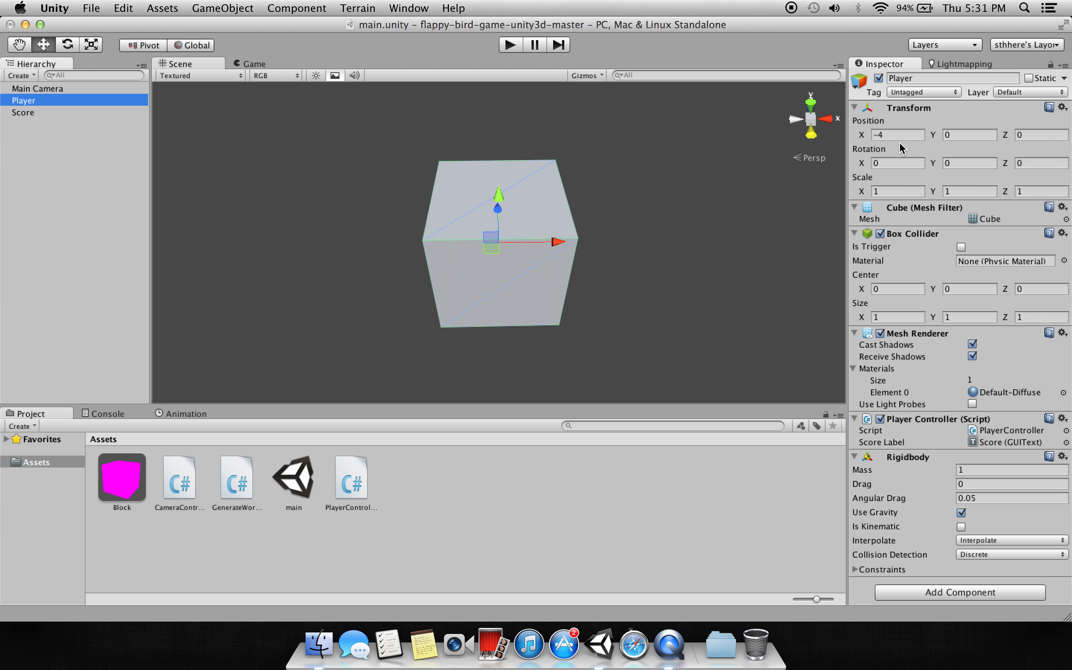
mouse_move(1040, 134)
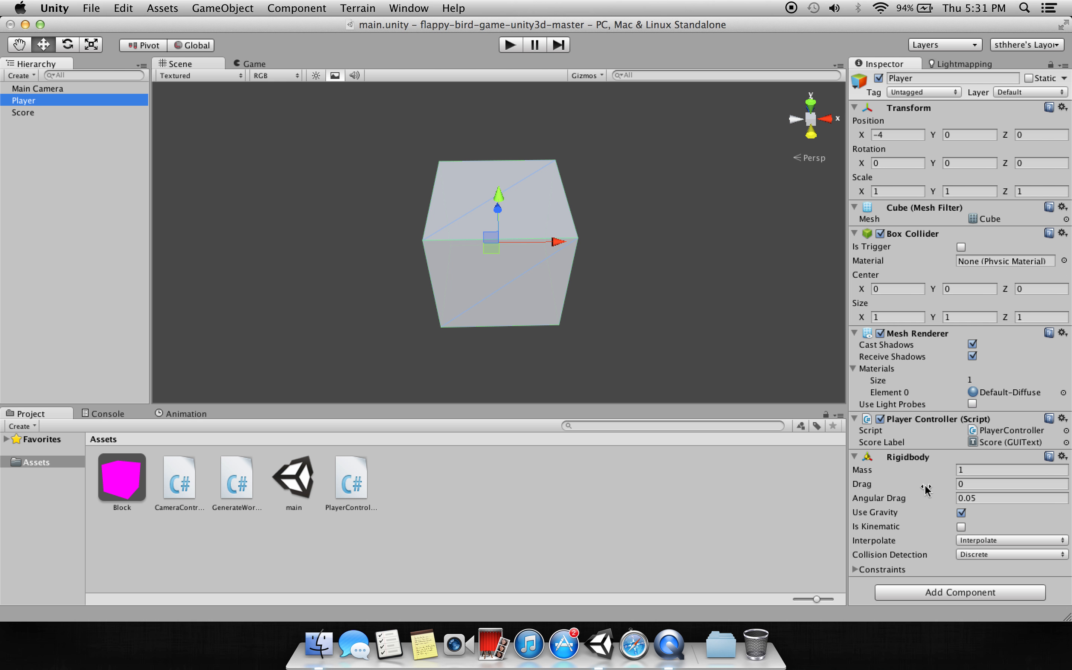
mouse_move(605, 376)
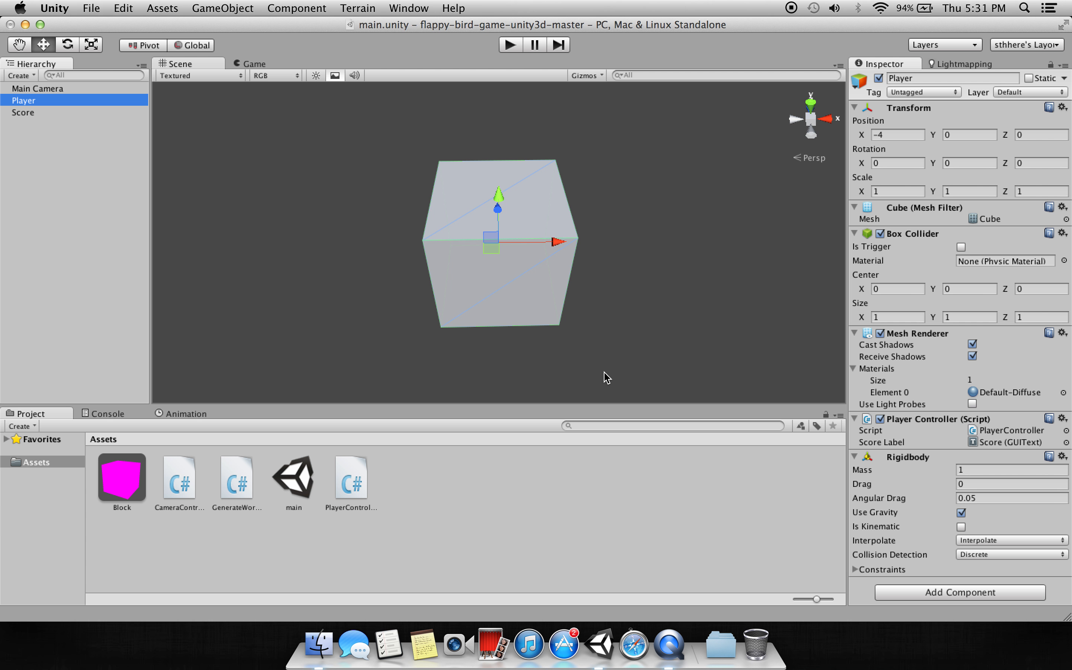
mouse_move(296, 7)
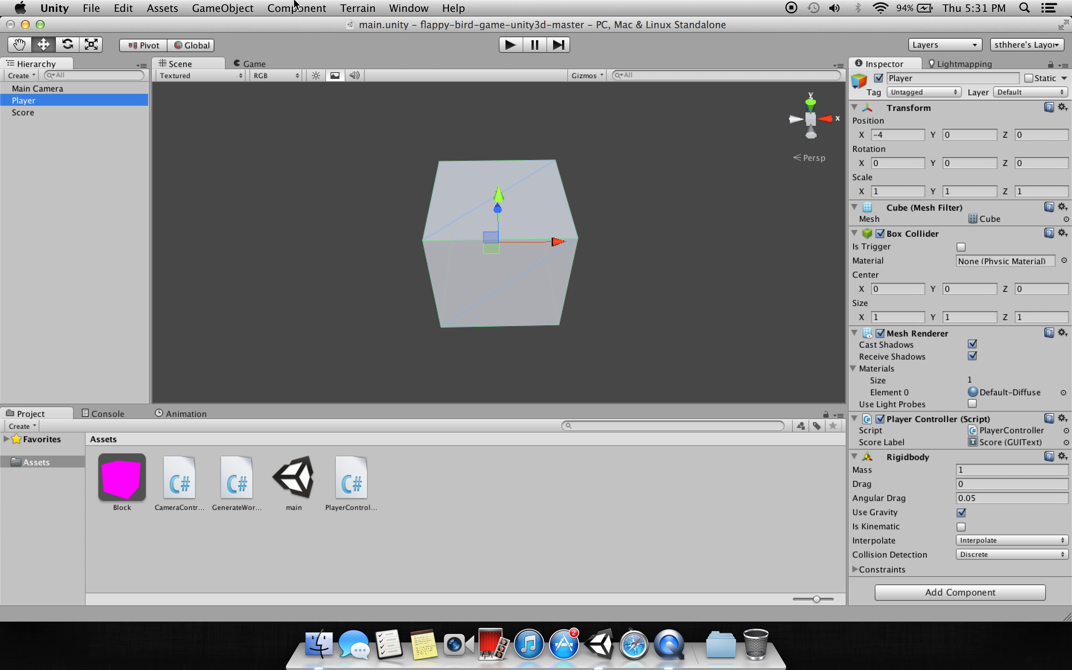
Step: Show the Player Rigidbody's interpolation choices: None, Interpolate, Extrapolate
click(1009, 540)
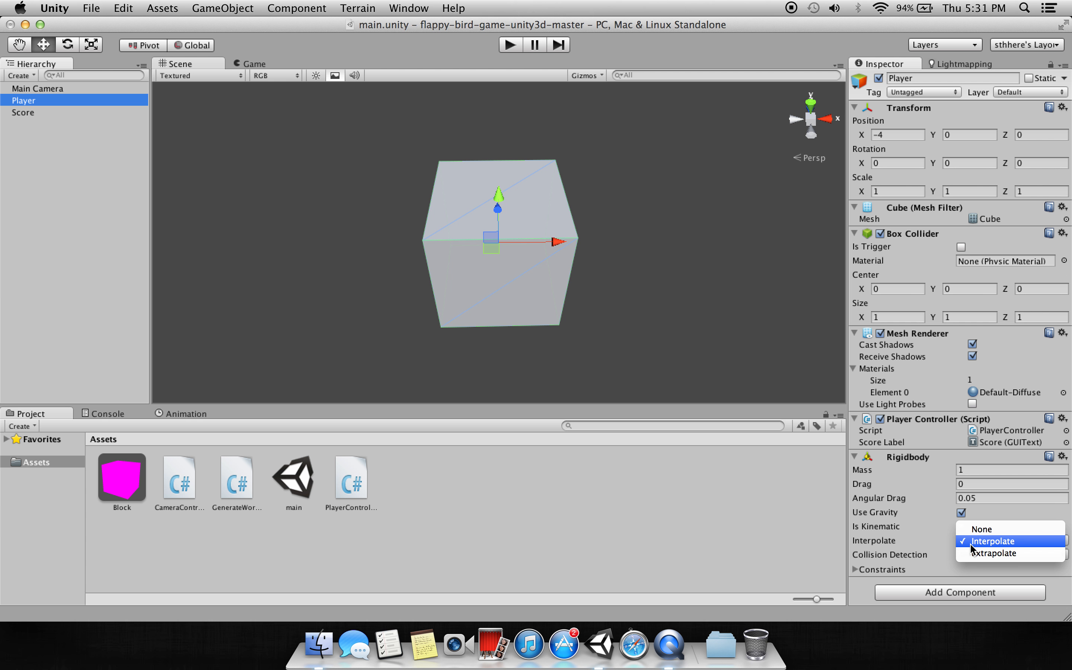
Step: Keep Interpolate, review the frozen position/rotation constraints, and bring up PlayerController.cs in MonoDevelop
click(992, 540)
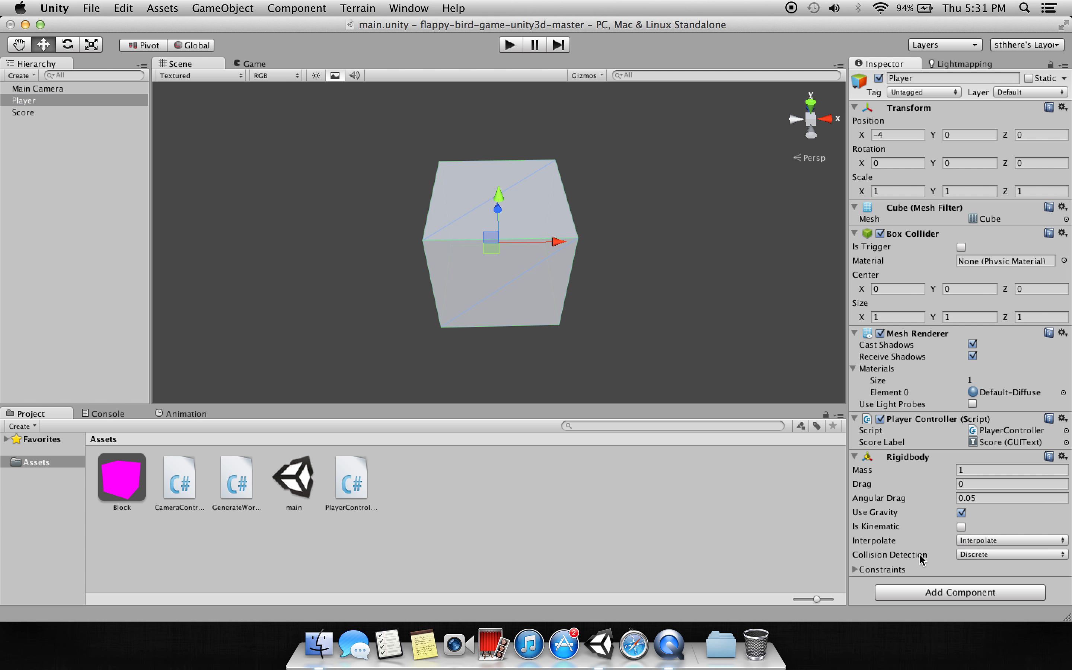
mouse_move(877, 560)
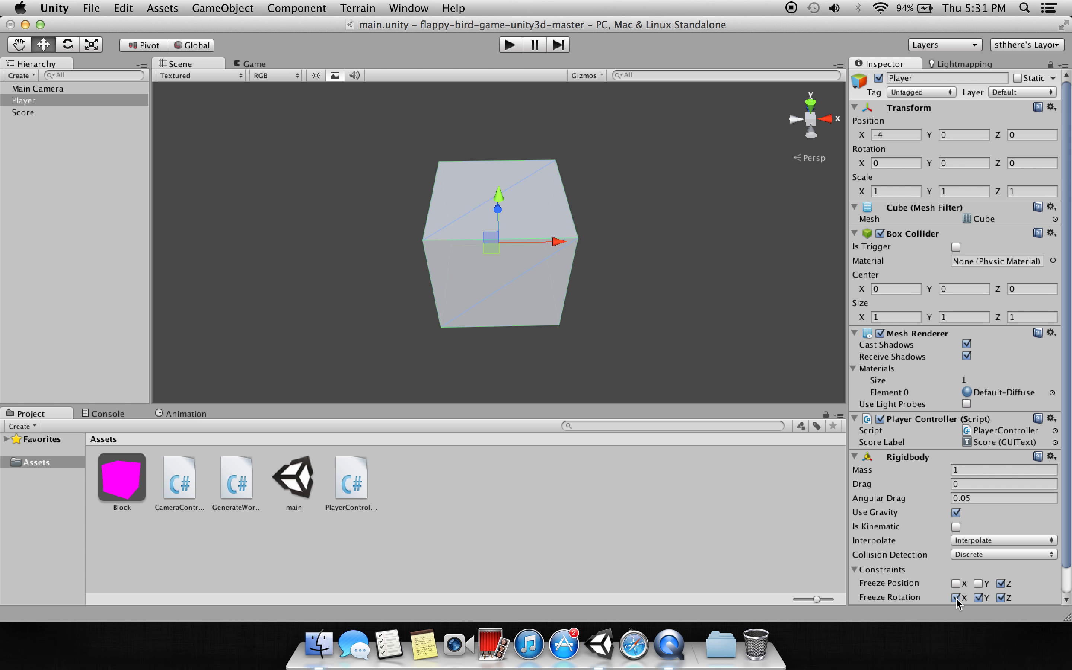
click(956, 597)
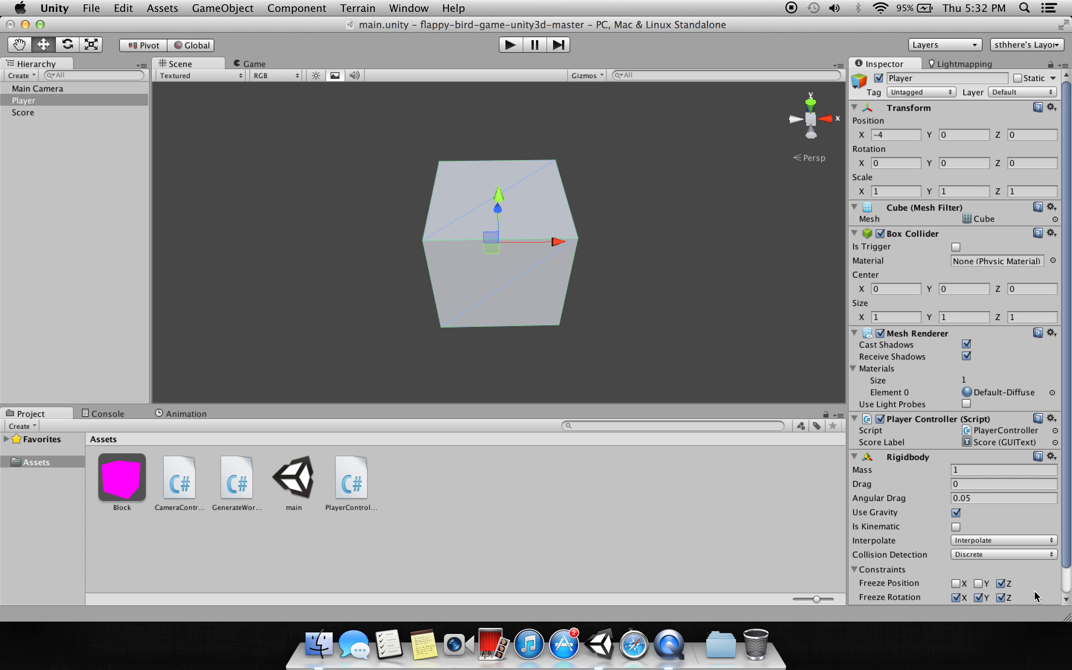
mouse_move(846, 555)
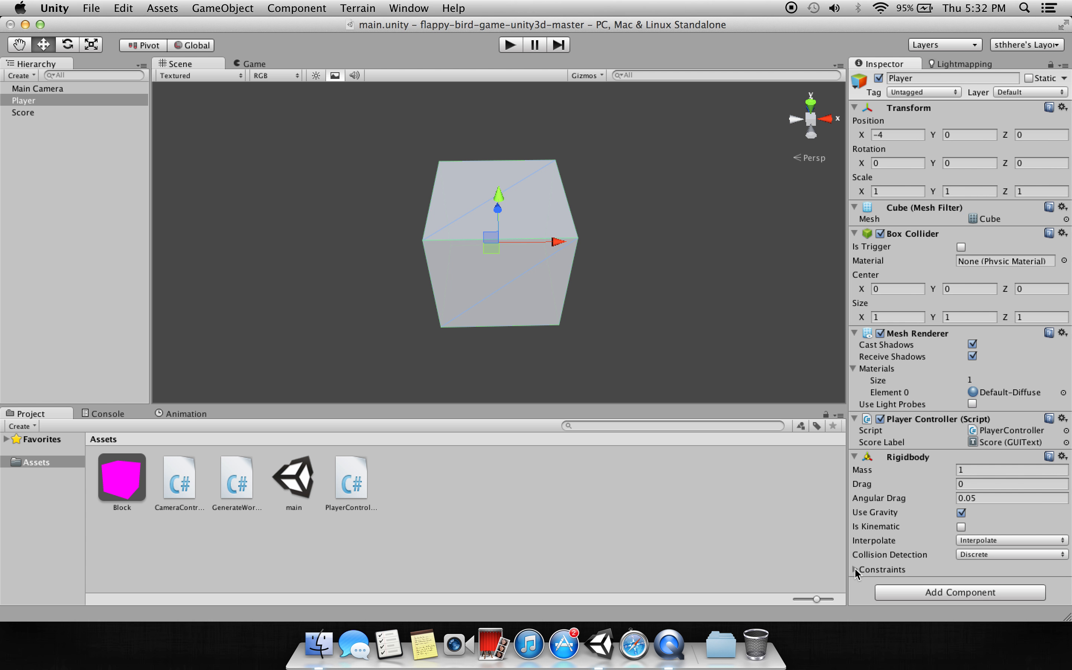
double_click(350, 476)
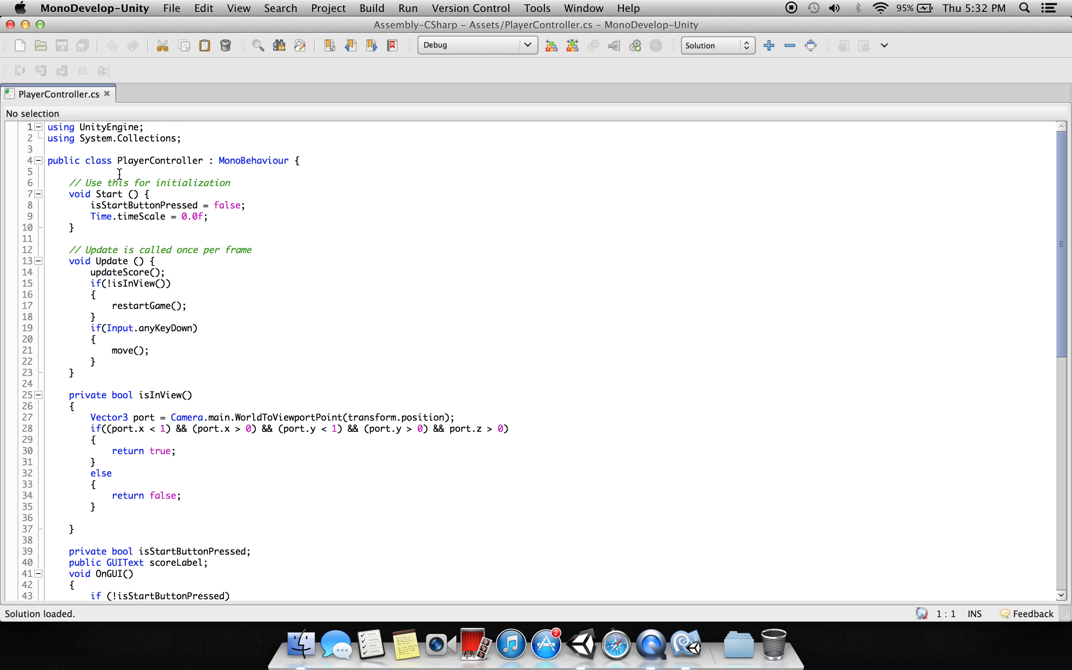
mouse_move(276, 267)
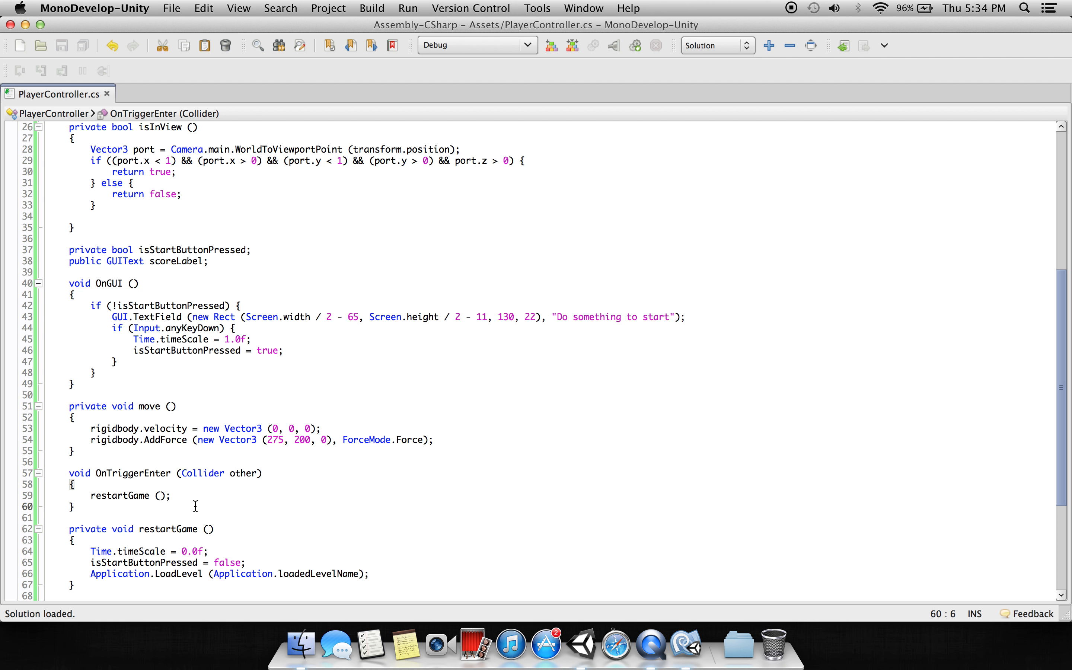
scroll(down, 3)
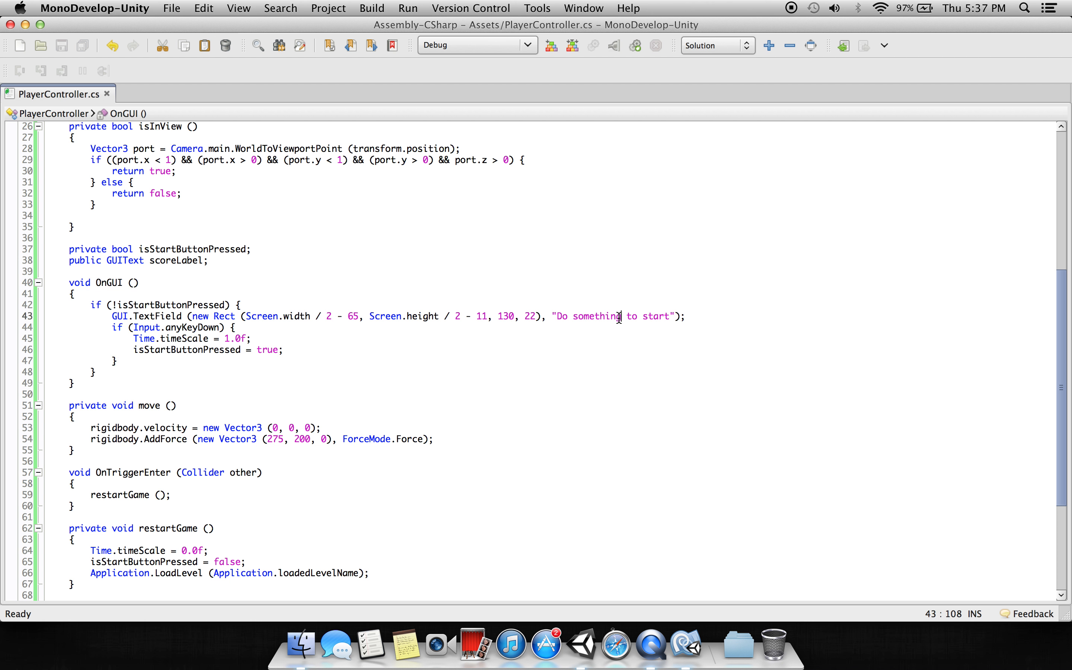
mouse_move(492, 320)
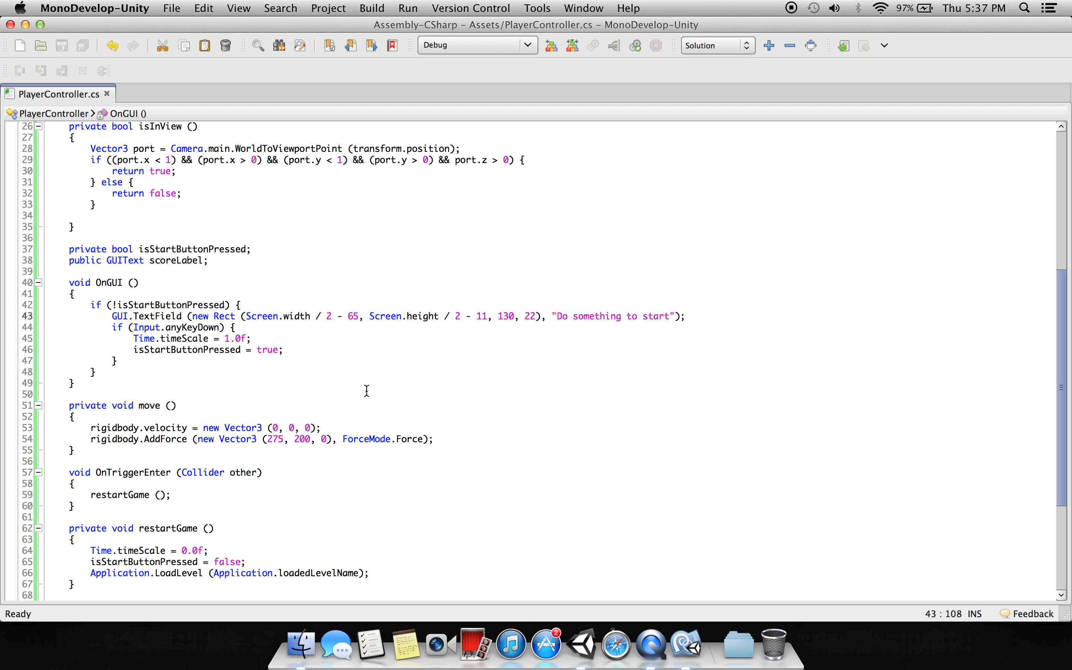
mouse_move(363, 383)
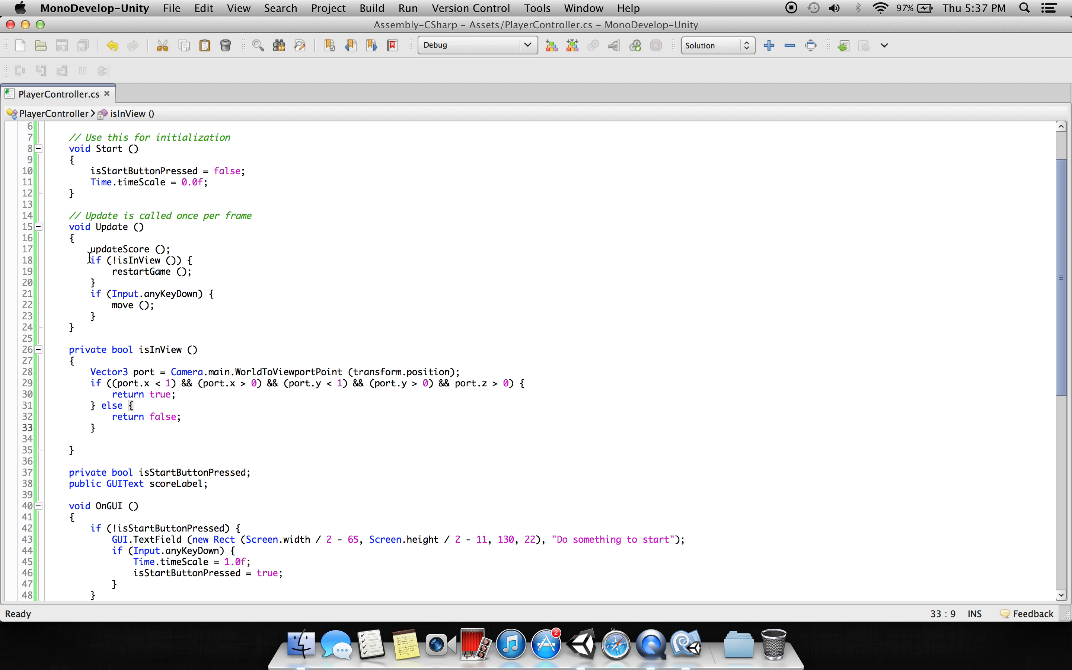
Step: Review PlayerController's Update method, then view CameraController.cs in a new MonoDevelop tab
click(91, 260)
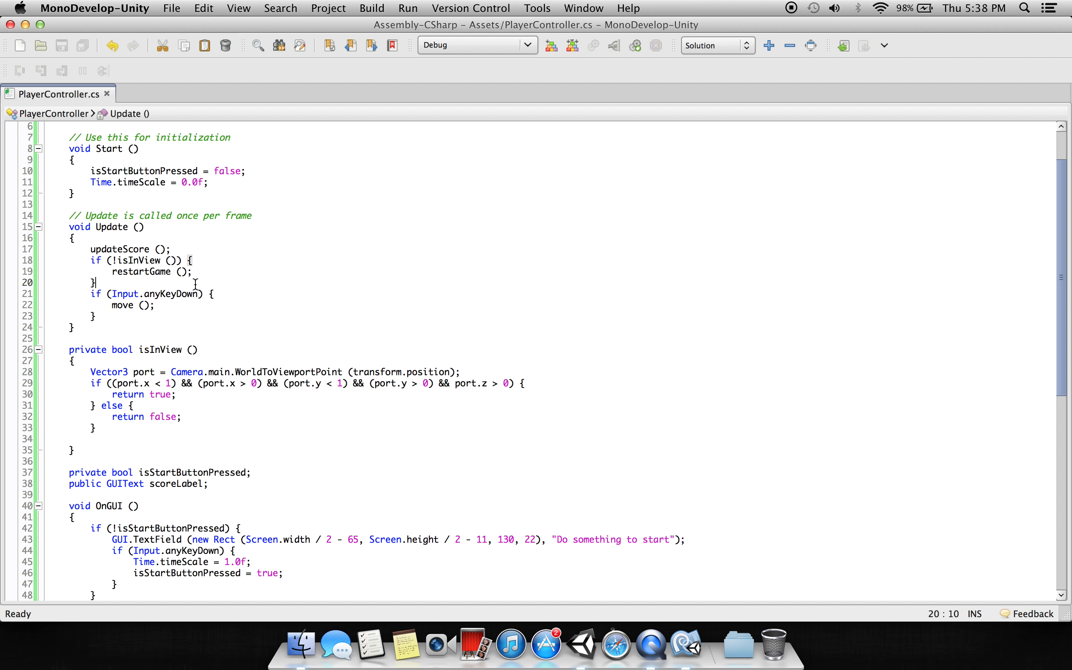
mouse_move(294, 296)
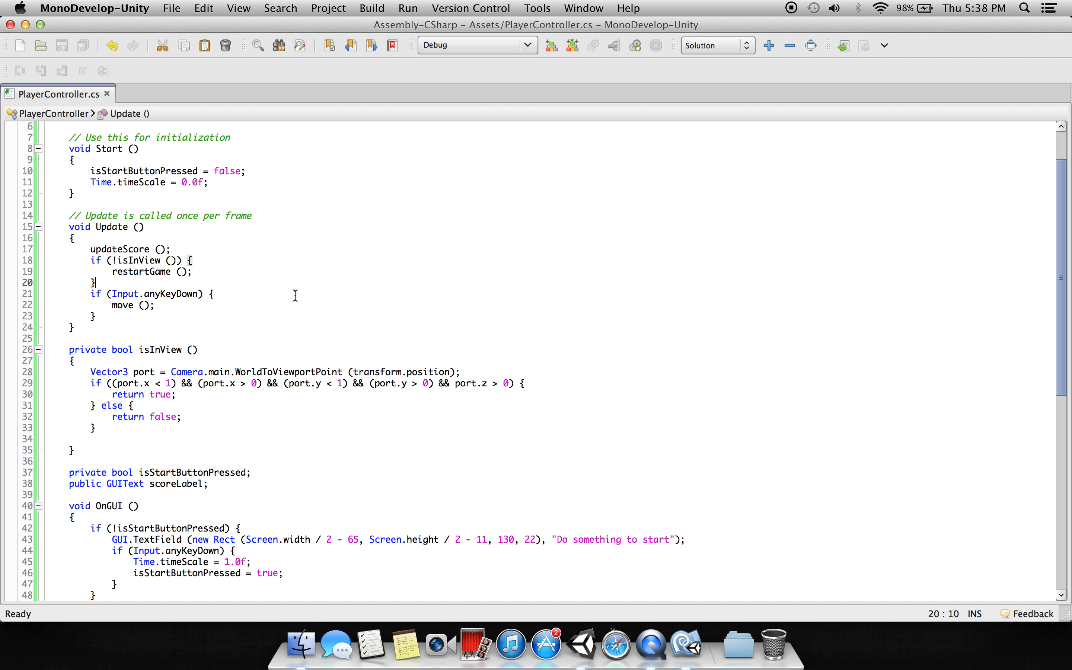
click(176, 94)
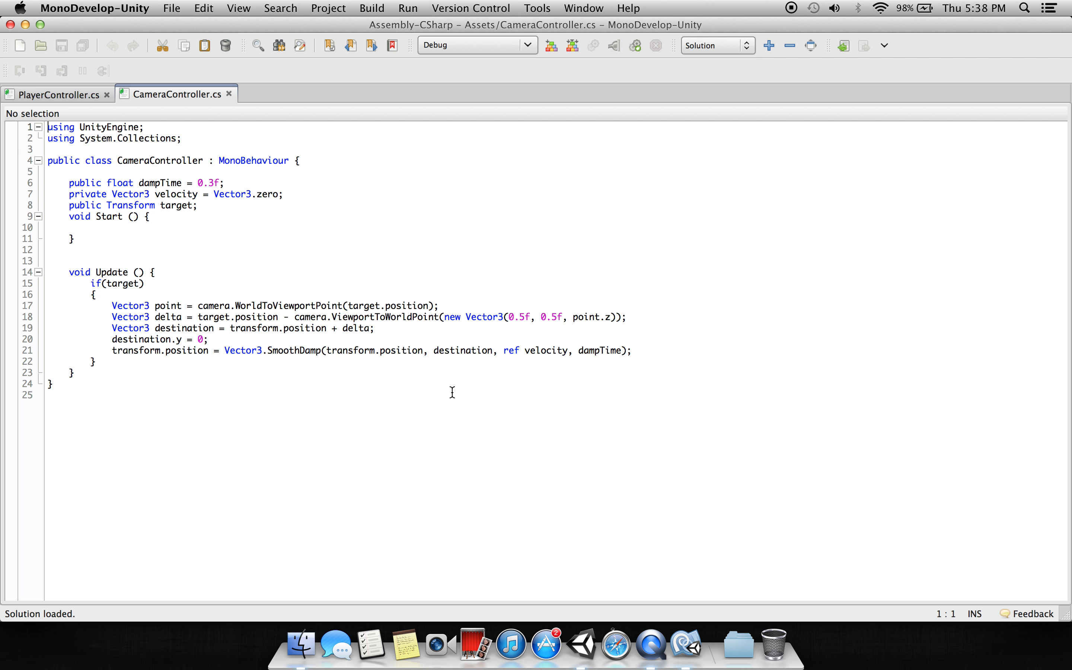
mouse_move(436, 392)
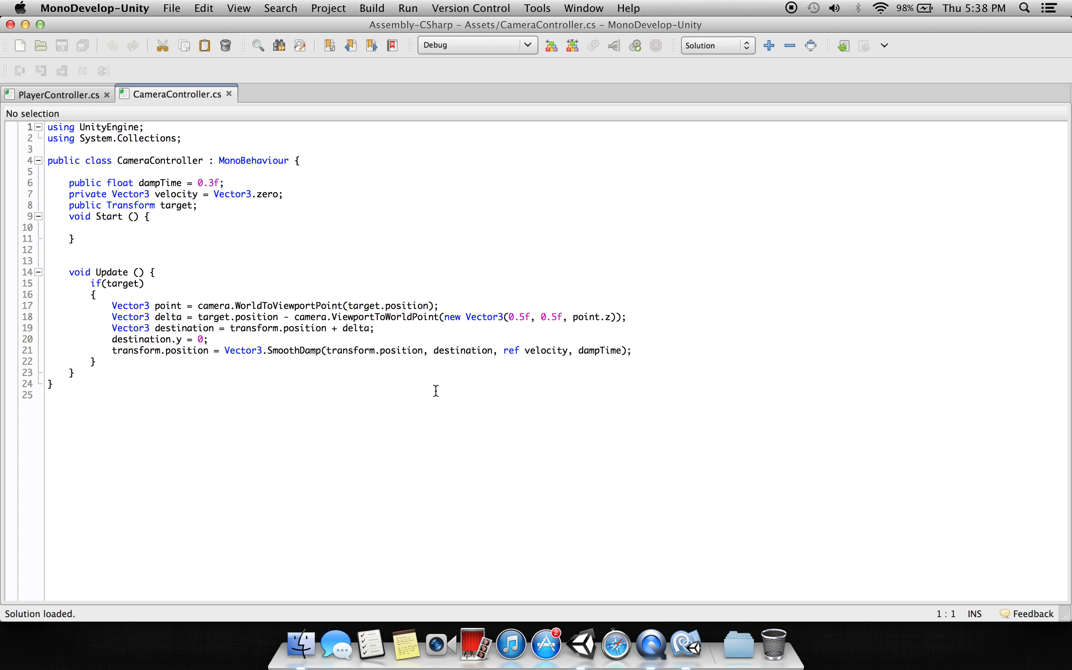
mouse_move(435, 391)
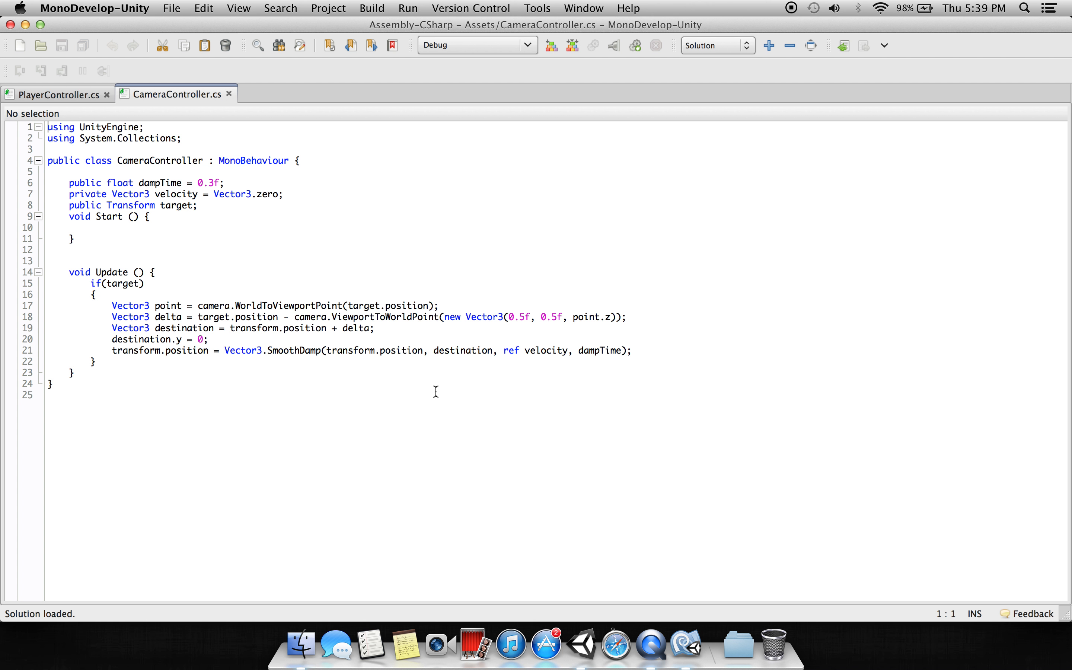
mouse_move(428, 397)
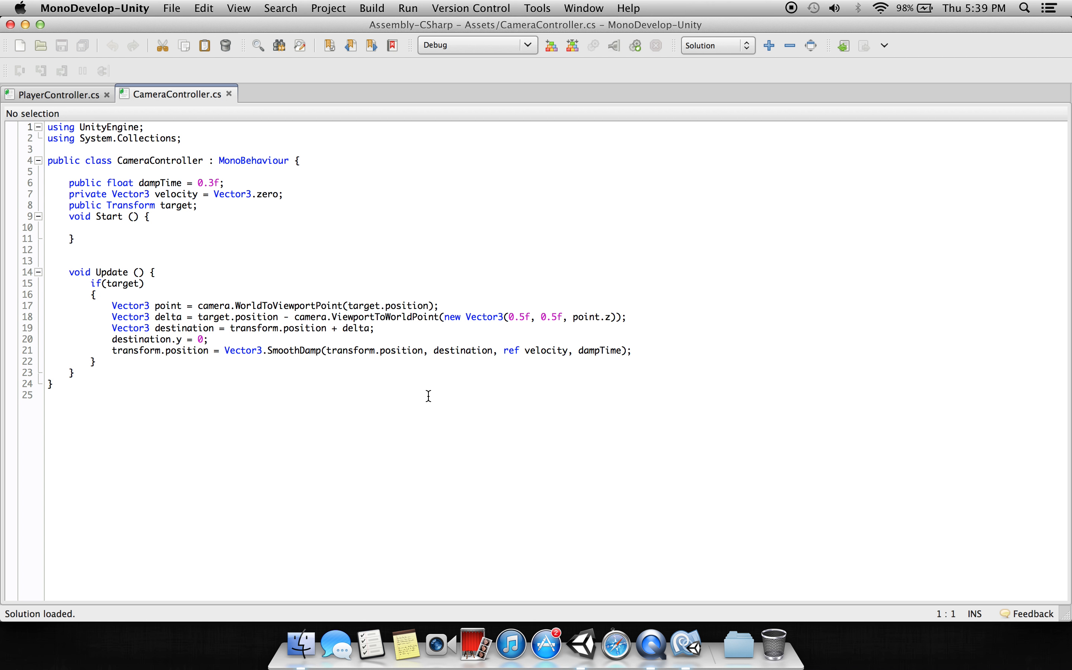